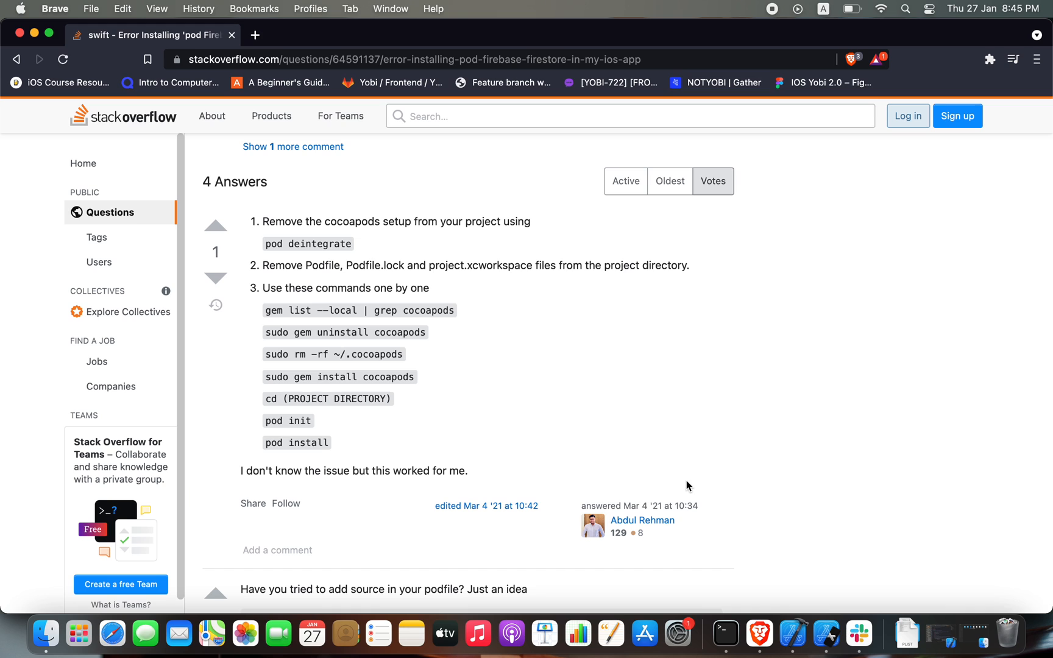
{"action": "mouse_move", "coordinate": [718, 446]}
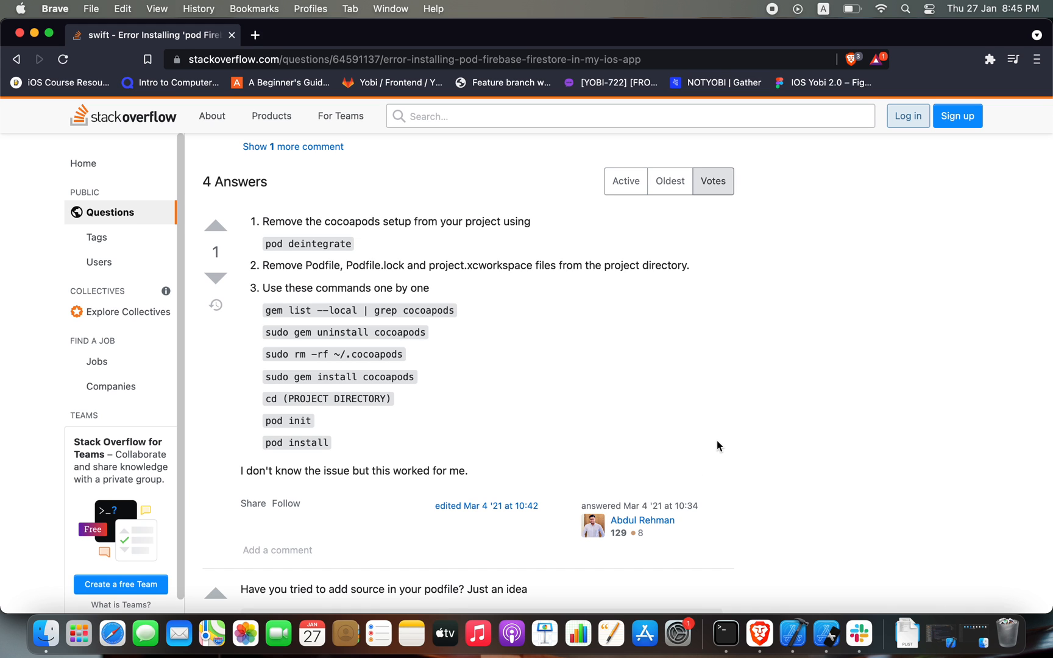
- Review the pod install error and run pod deintegrate on the Flash-Chat project
{"action": "left_click", "coordinate": [726, 633]}
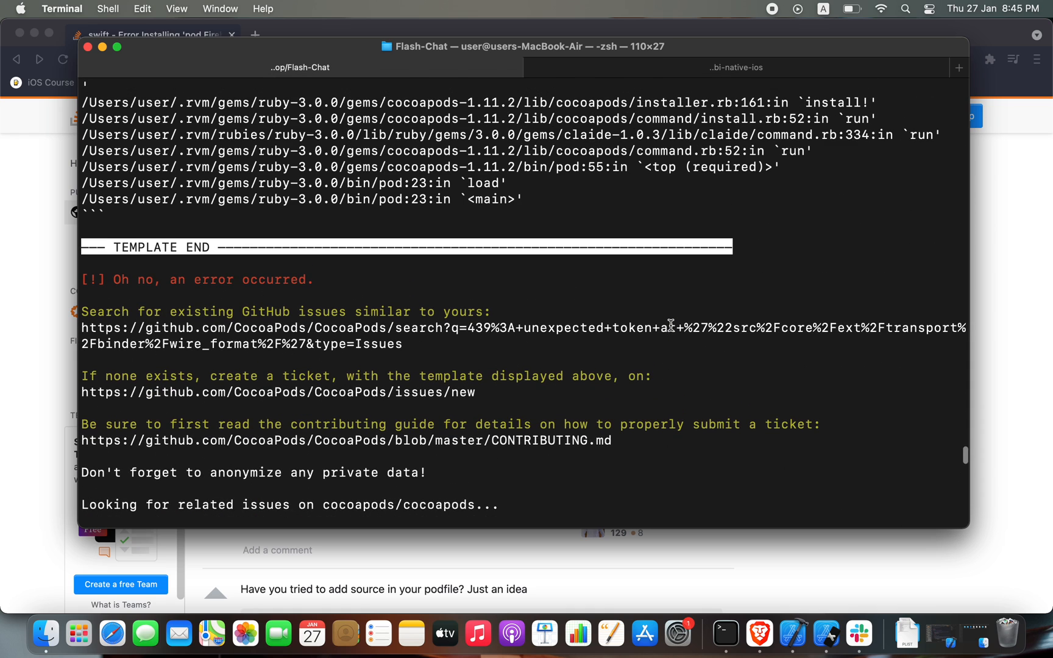
{"action": "scroll", "scroll_direction": "up", "scroll_amount": 3}
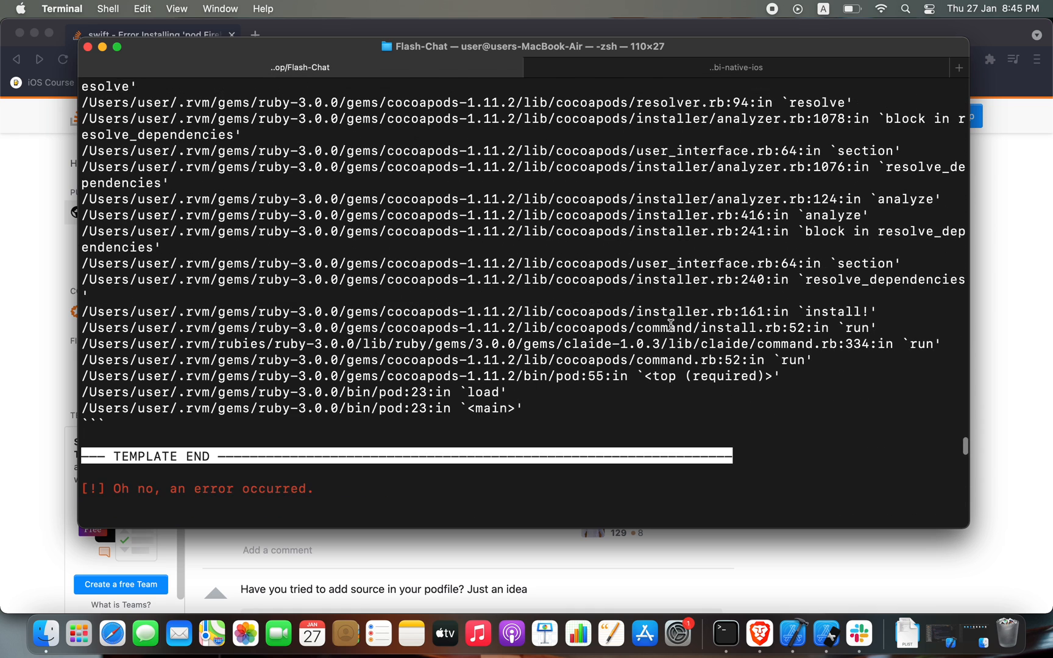
{"action": "scroll", "scroll_direction": "down", "scroll_amount": 3}
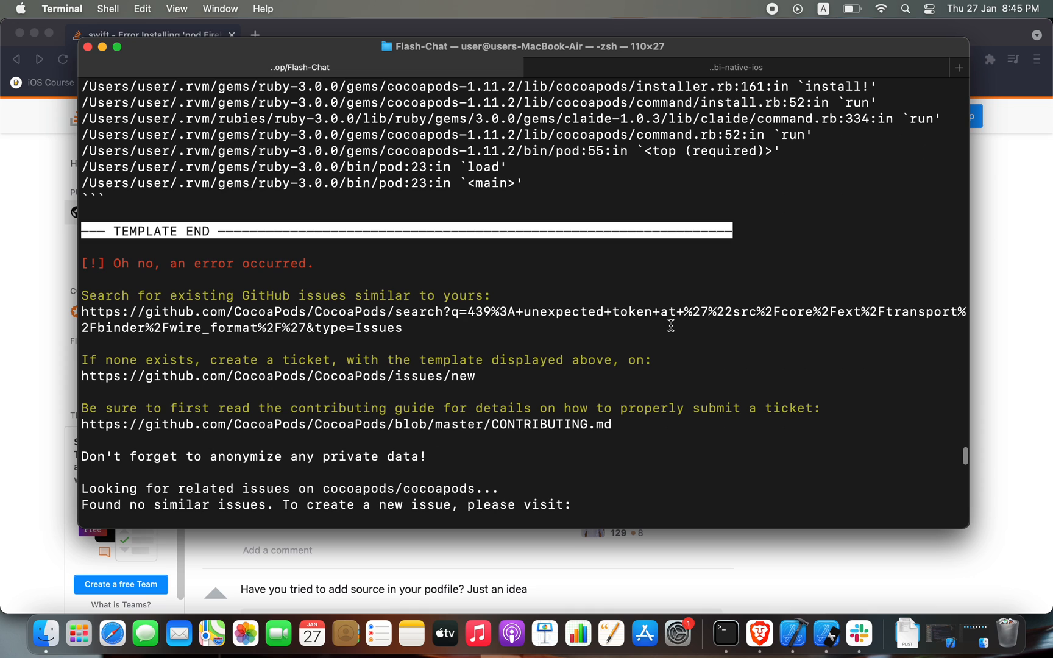
{"action": "scroll", "scroll_direction": "up", "scroll_amount": 3}
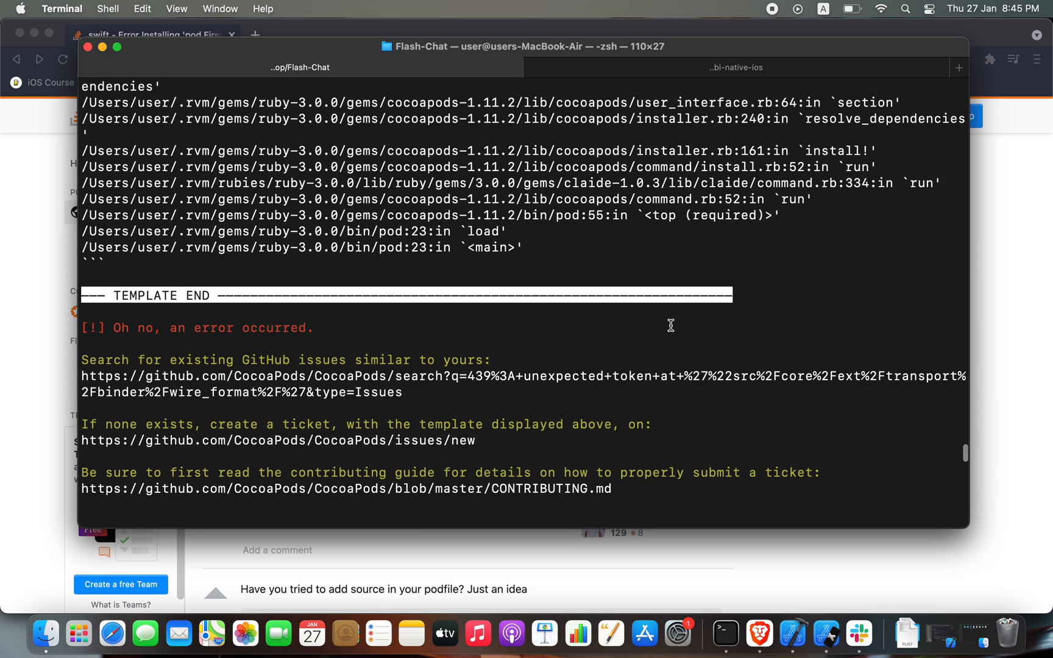
{"action": "scroll", "scroll_direction": "down", "scroll_amount": 3}
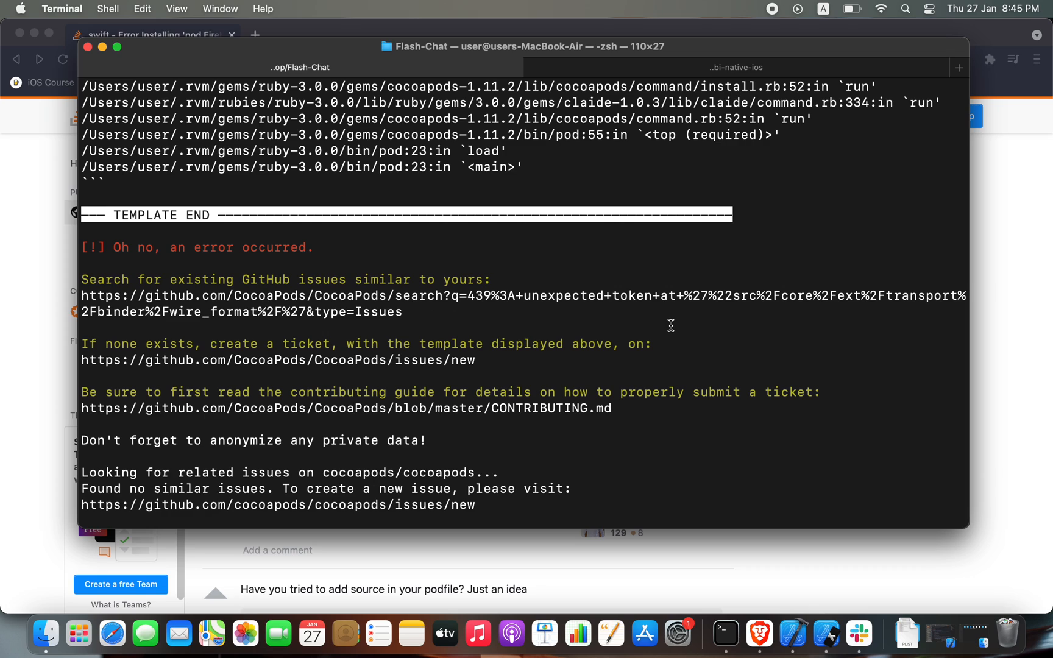
{"action": "mouse_move", "coordinate": [433, 221]}
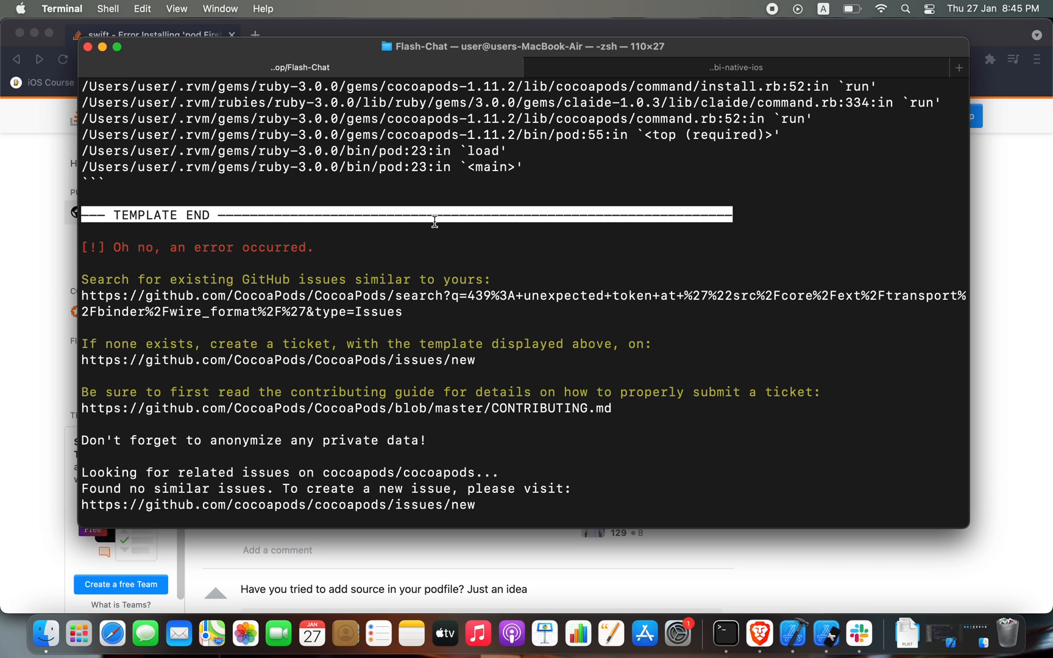
{"action": "double_click", "coordinate": [134, 247]}
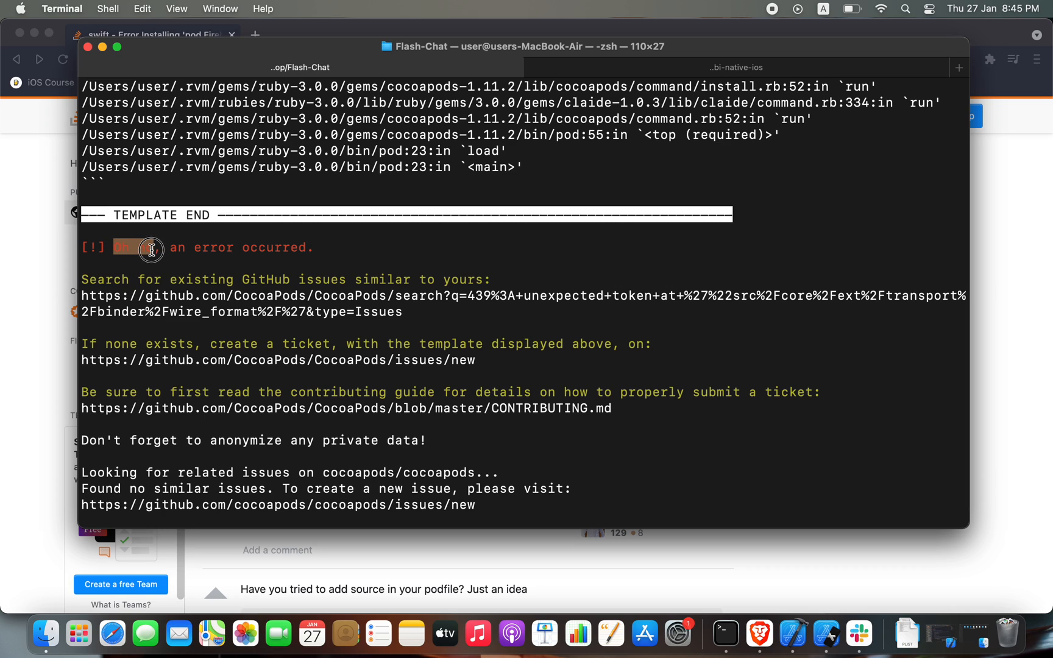
{"action": "mouse_move", "coordinate": [377, 289]}
{"action": "type", "text": "pod deintegrate"}
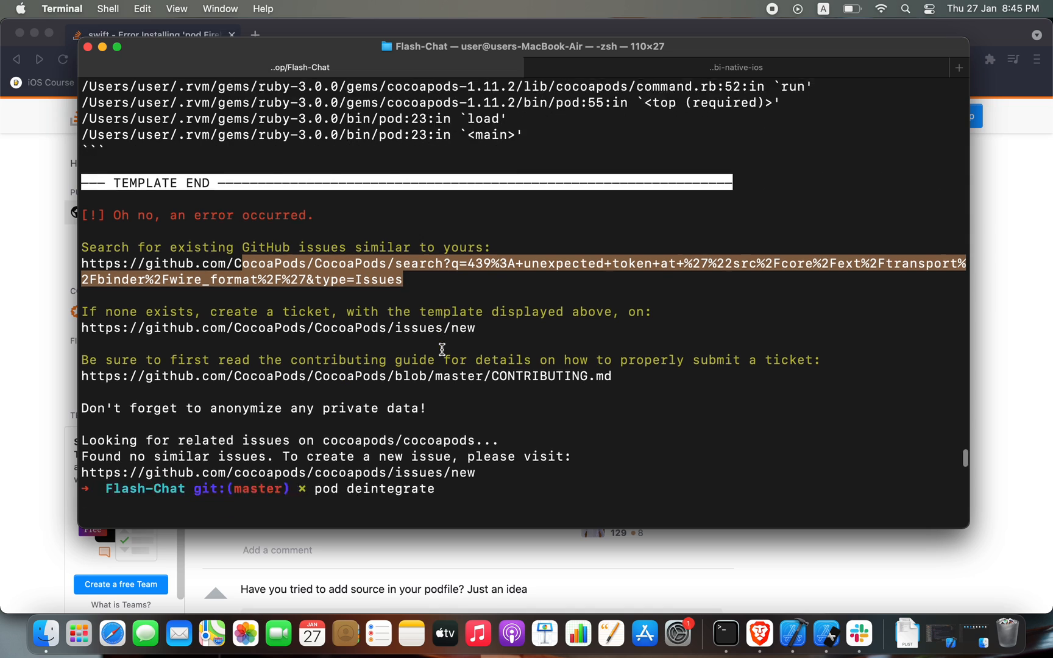
{"action": "key", "text": "Return"}
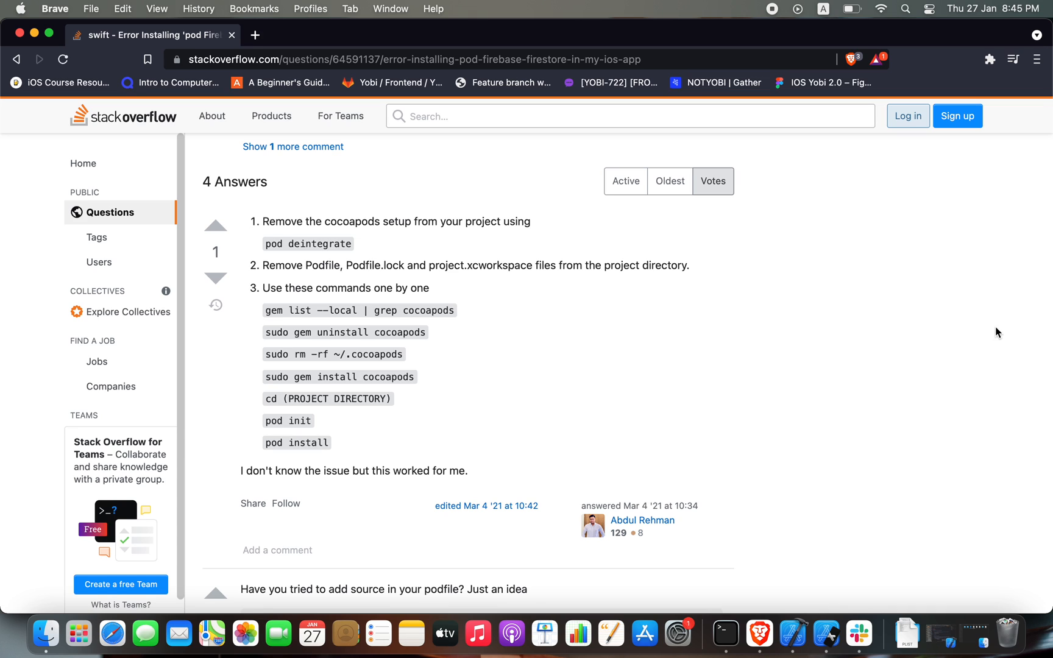
- Run gem list, sudo gem uninstall cocoapods and sudo rm -rf ~/.cocoapods, then return to the answer
{"action": "scroll", "scroll_direction": "down", "scroll_amount": 3}
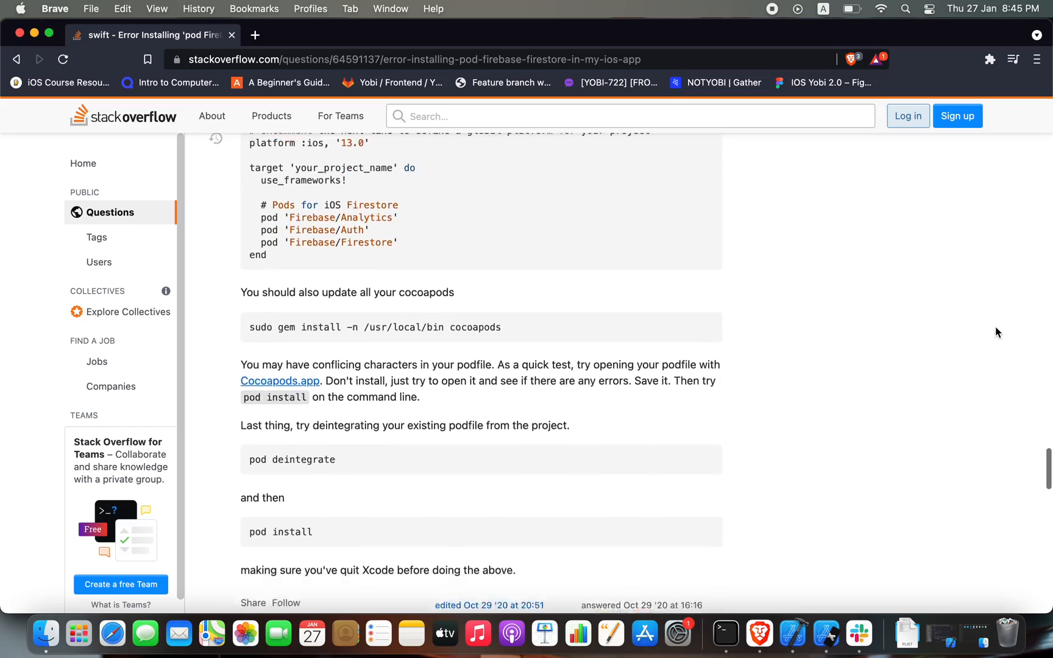
{"action": "scroll", "scroll_direction": "down", "scroll_amount": 3}
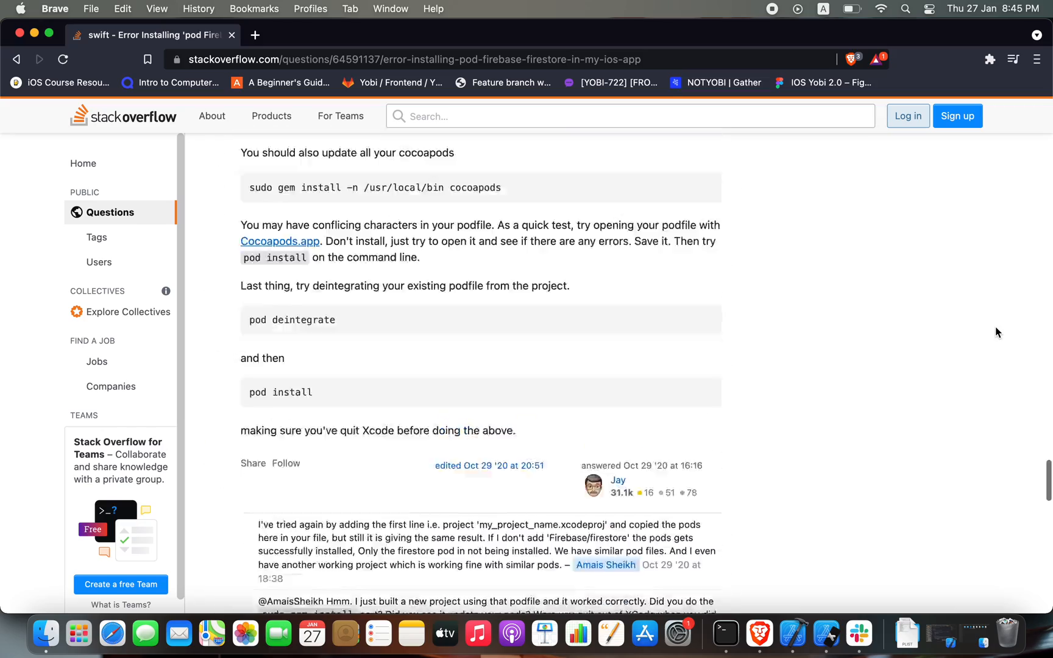
{"action": "scroll", "scroll_direction": "up", "scroll_amount": 3}
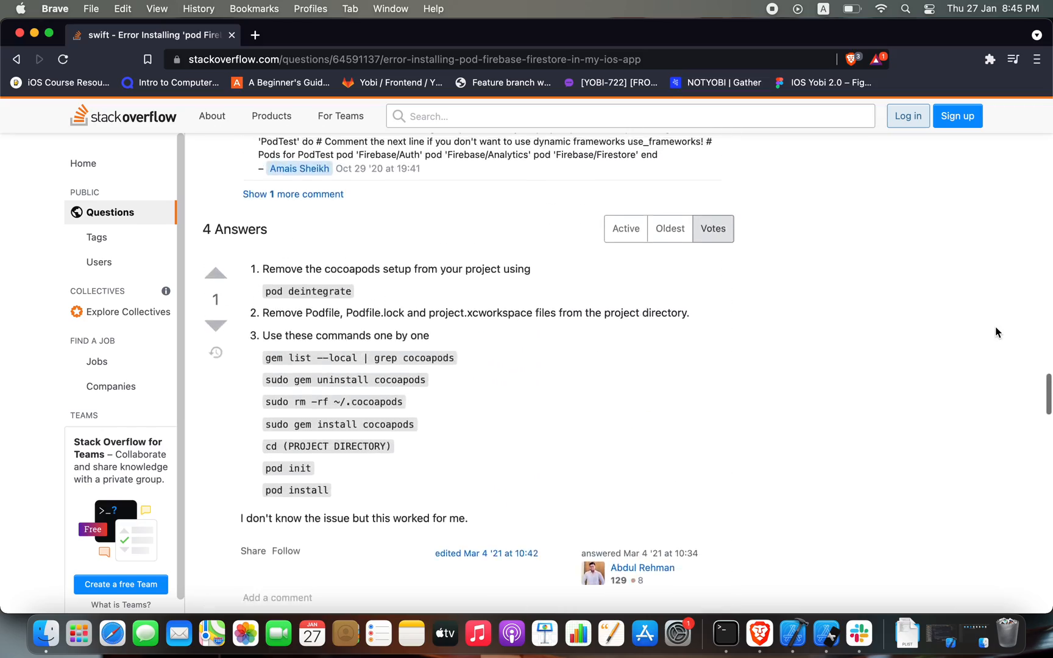
{"action": "left_click", "coordinate": [726, 632]}
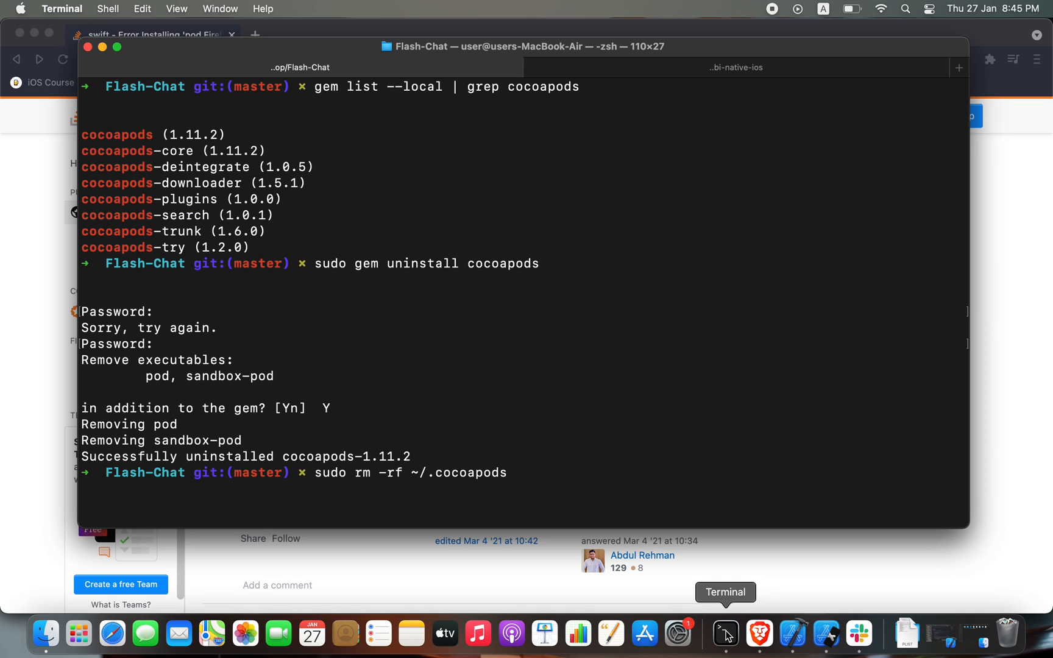
{"action": "scroll", "scroll_direction": "up", "scroll_amount": 3}
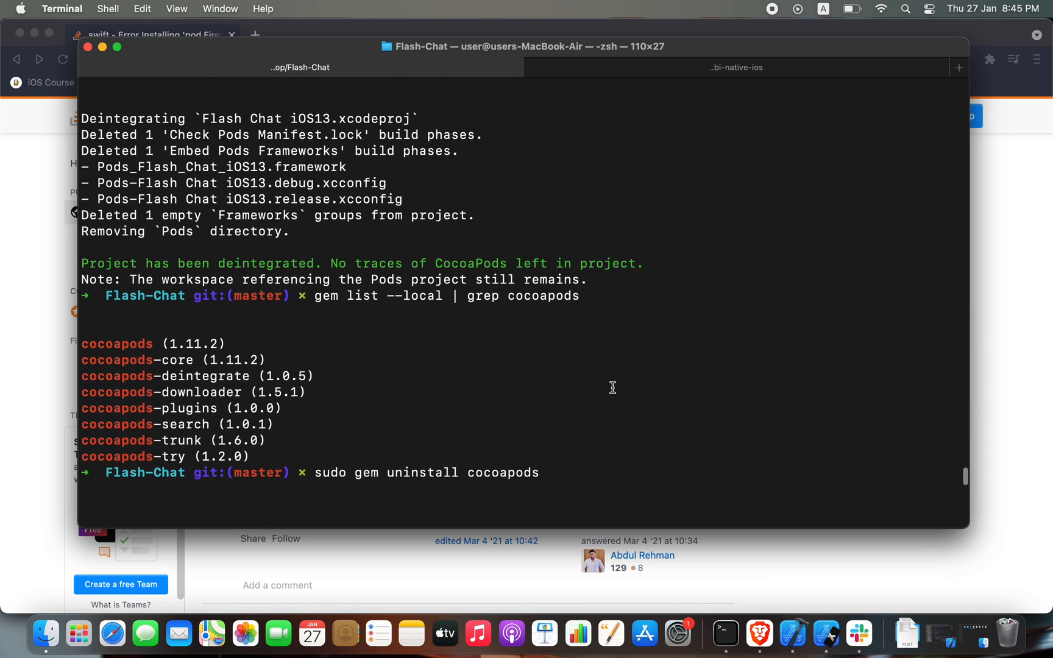
{"action": "left_click", "coordinate": [758, 632]}
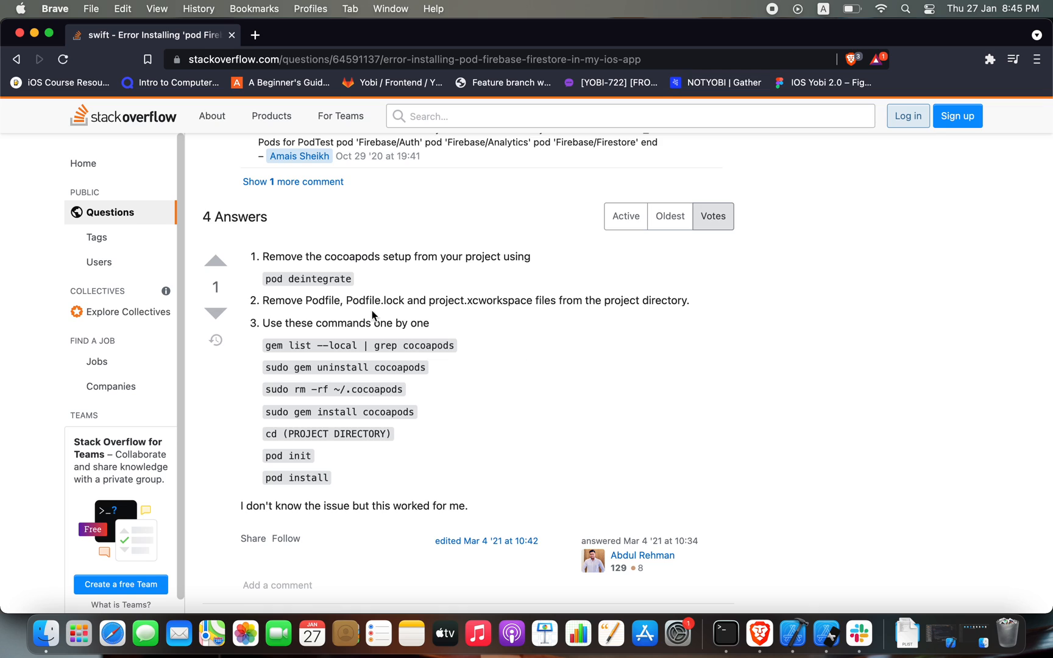
{"action": "mouse_move", "coordinate": [272, 356]}
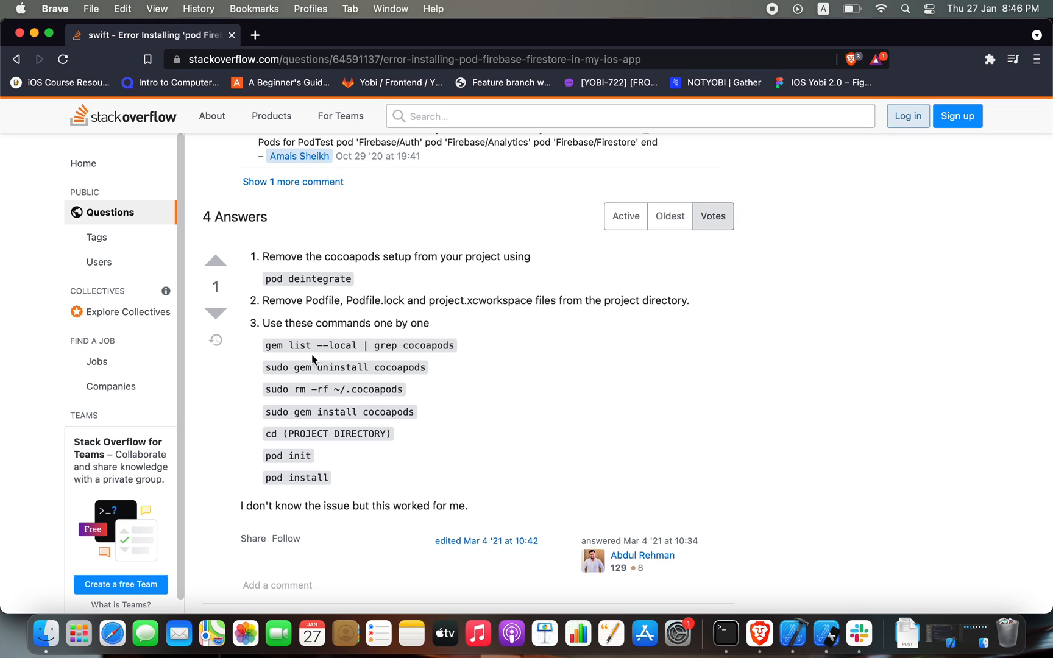
- Read the answer's remaining reinstall, pod init and pod install commands and bring Terminal forward
{"action": "scroll", "scroll_direction": "down", "scroll_amount": 3}
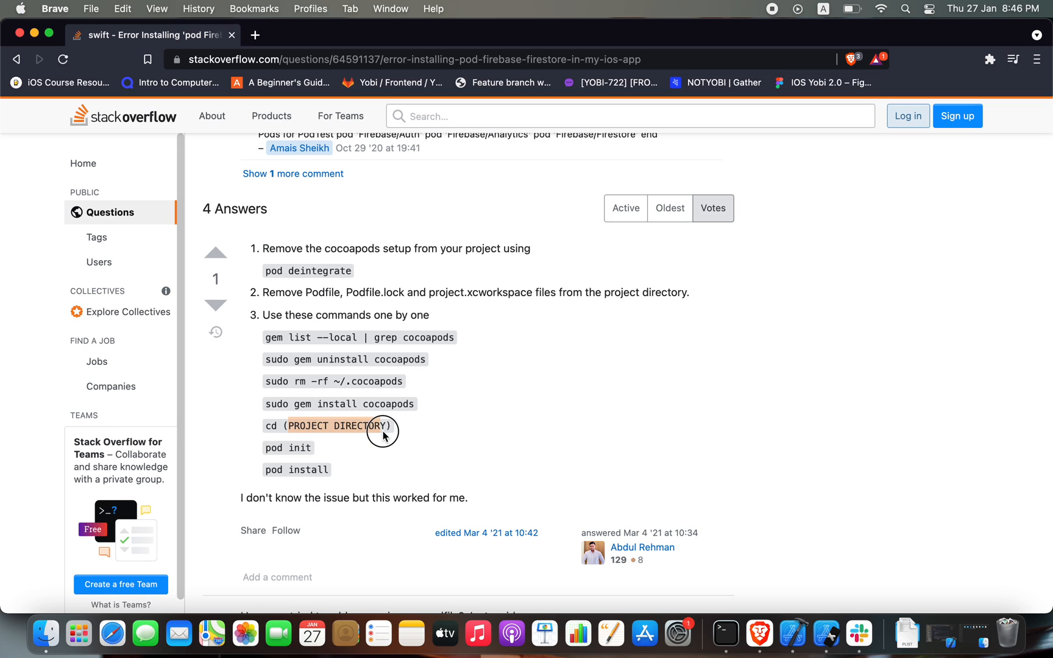
{"action": "mouse_move", "coordinate": [381, 431]}
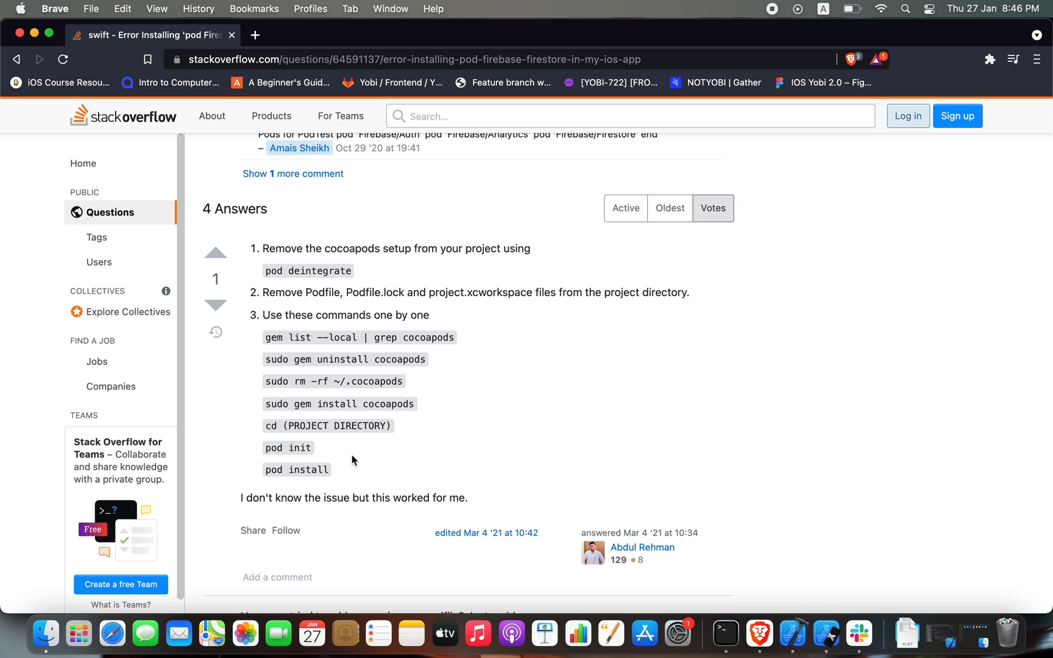
{"action": "double_click", "coordinate": [287, 449]}
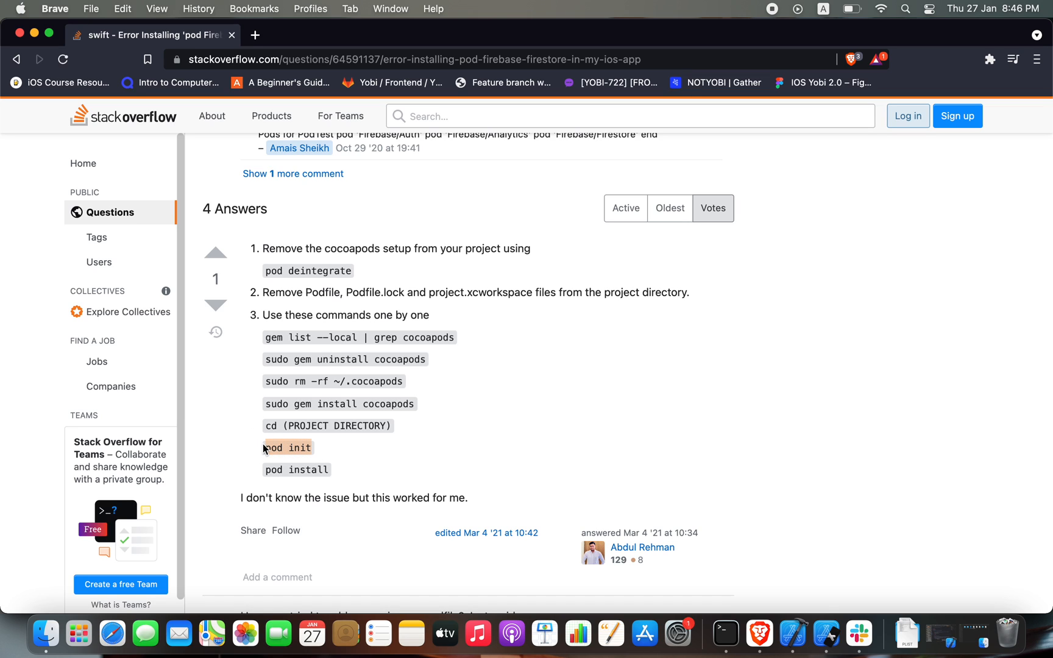
{"action": "mouse_move", "coordinate": [644, 465]}
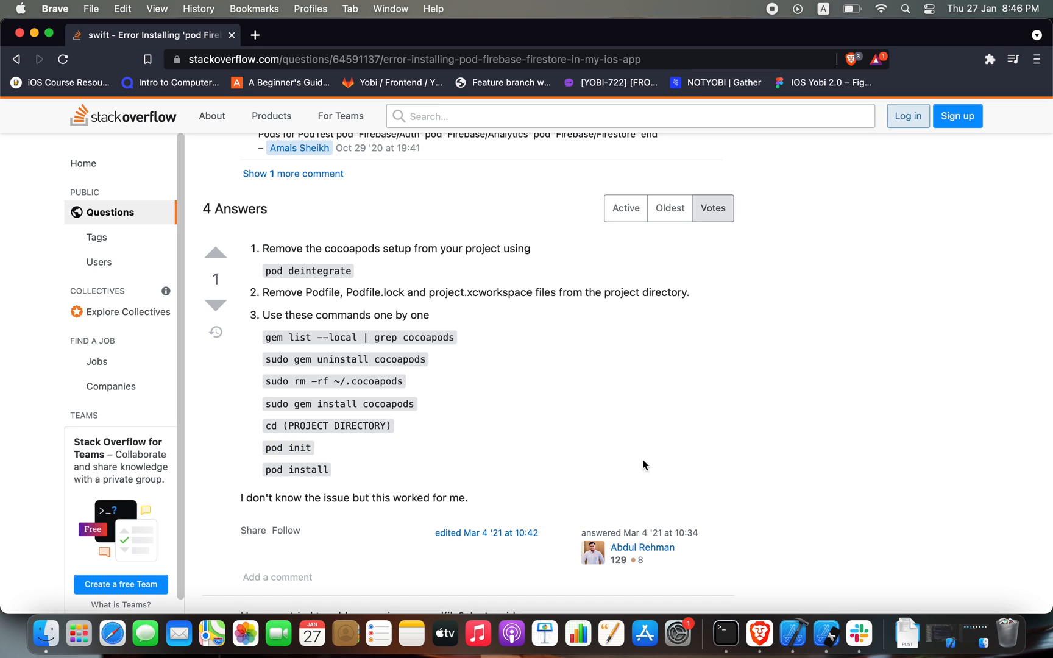
{"action": "left_click", "coordinate": [724, 633]}
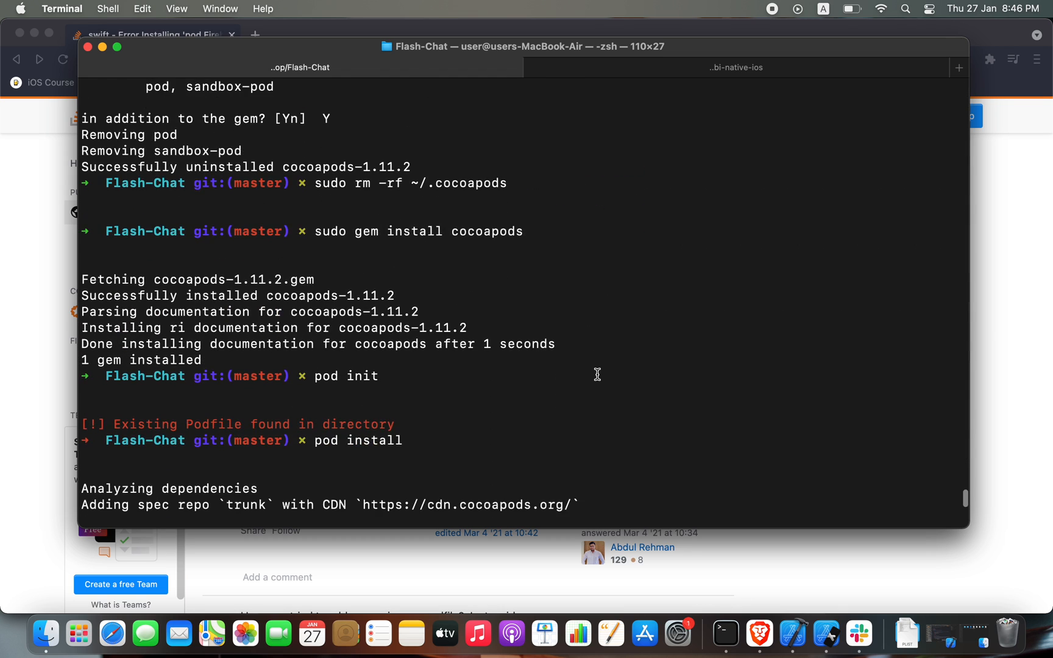
- Run sudo gem install cocoapods, pod init and pod install, confirming FirebaseFirestore 8.10.0 is installed
{"action": "scroll", "scroll_direction": "up", "scroll_amount": 3}
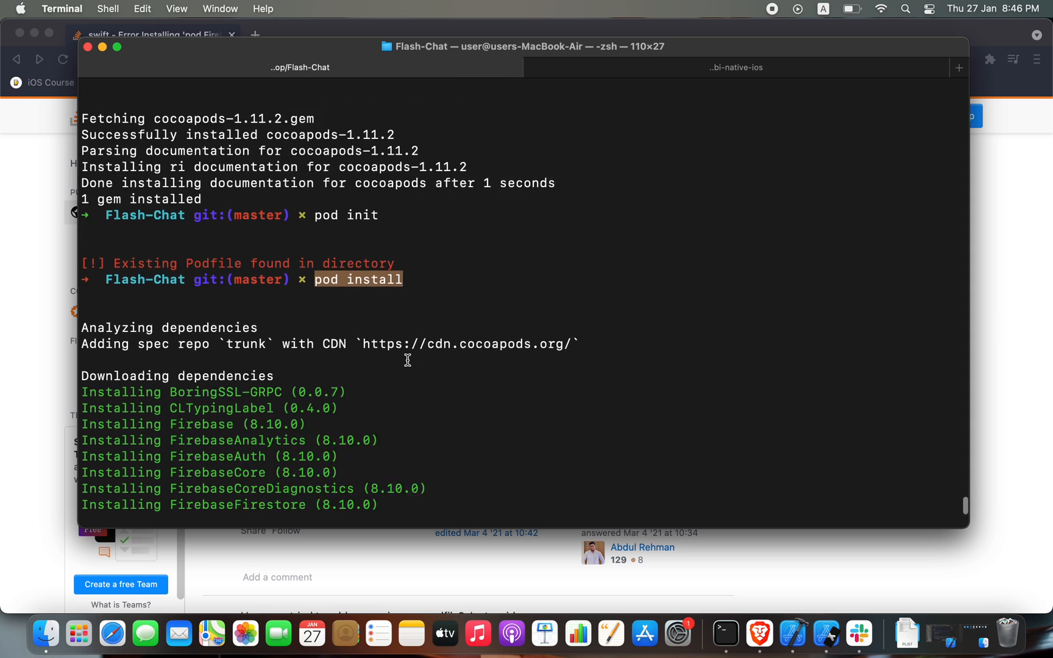
{"action": "scroll", "scroll_direction": "down", "scroll_amount": 3}
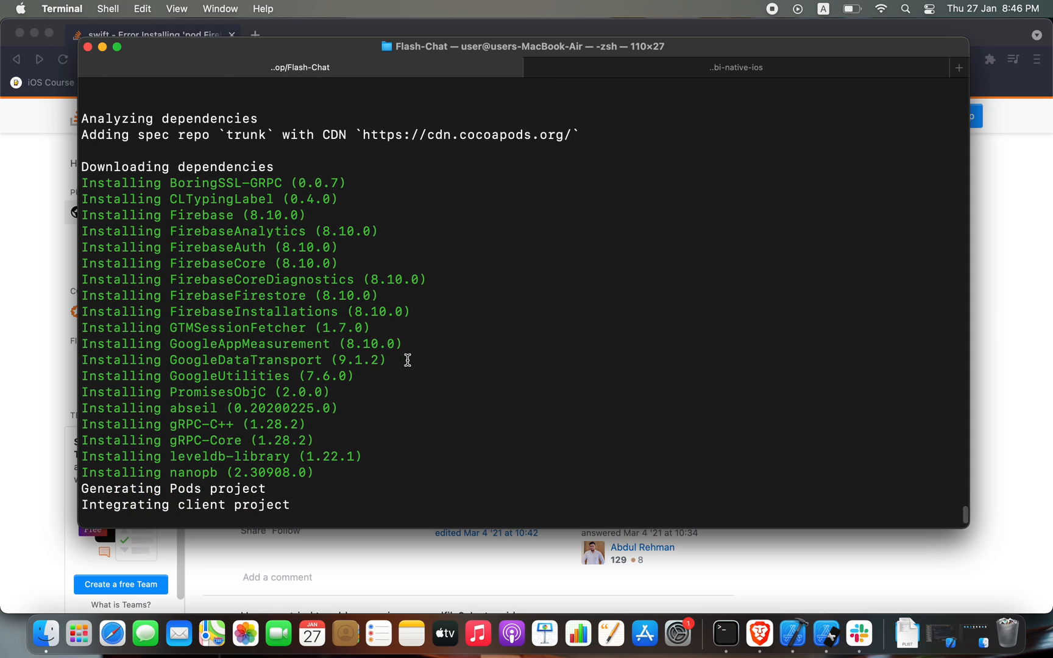
{"action": "mouse_move", "coordinate": [235, 214]}
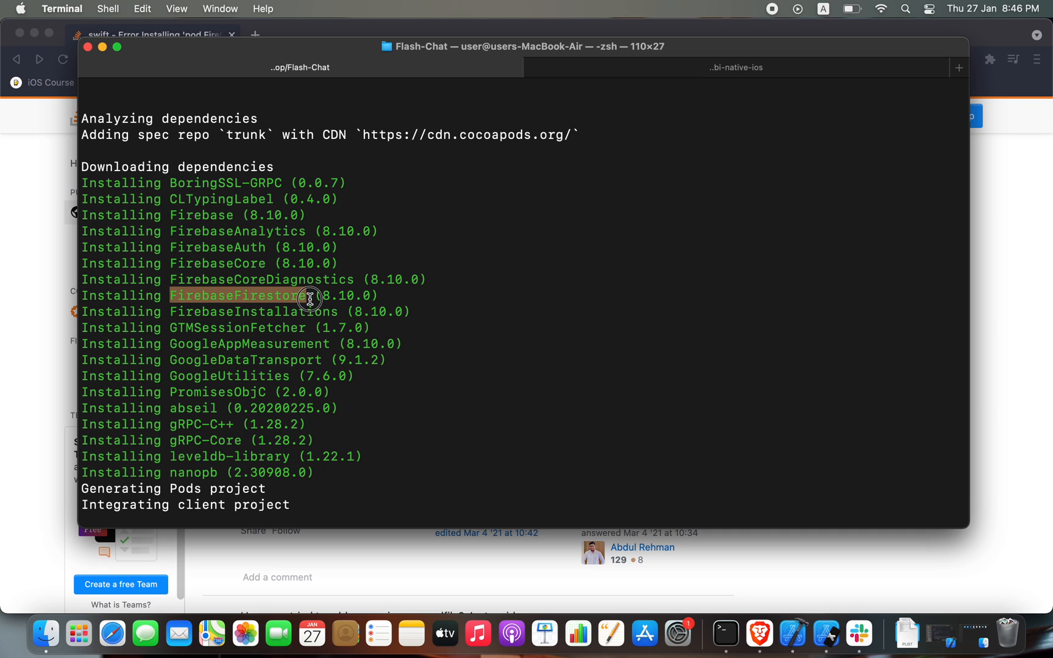
{"action": "mouse_move", "coordinate": [201, 401]}
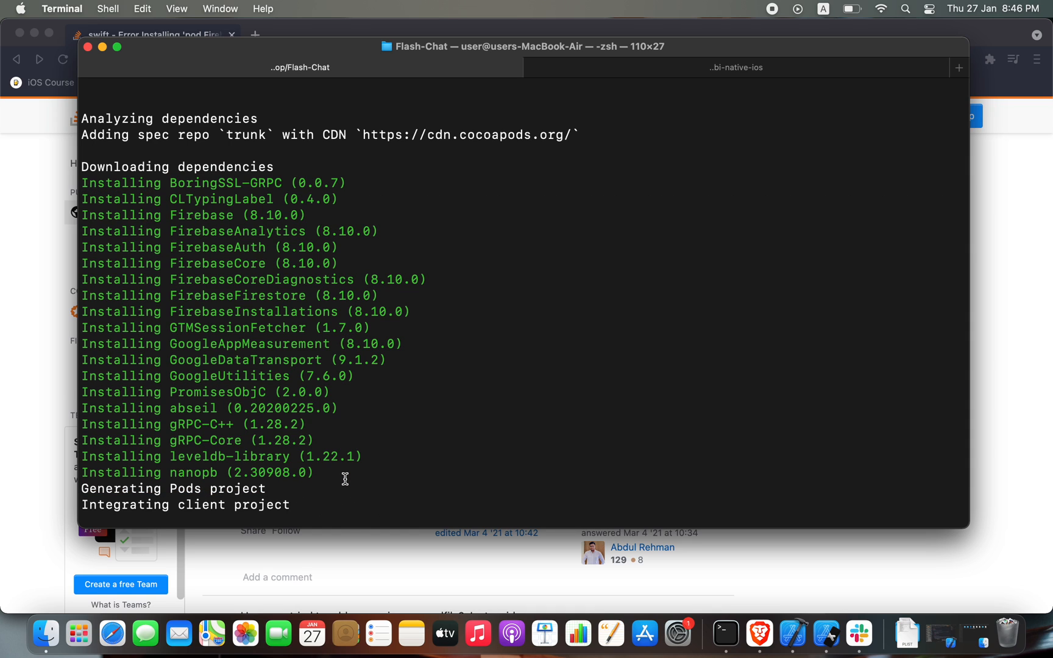
{"action": "mouse_move", "coordinate": [172, 295]}
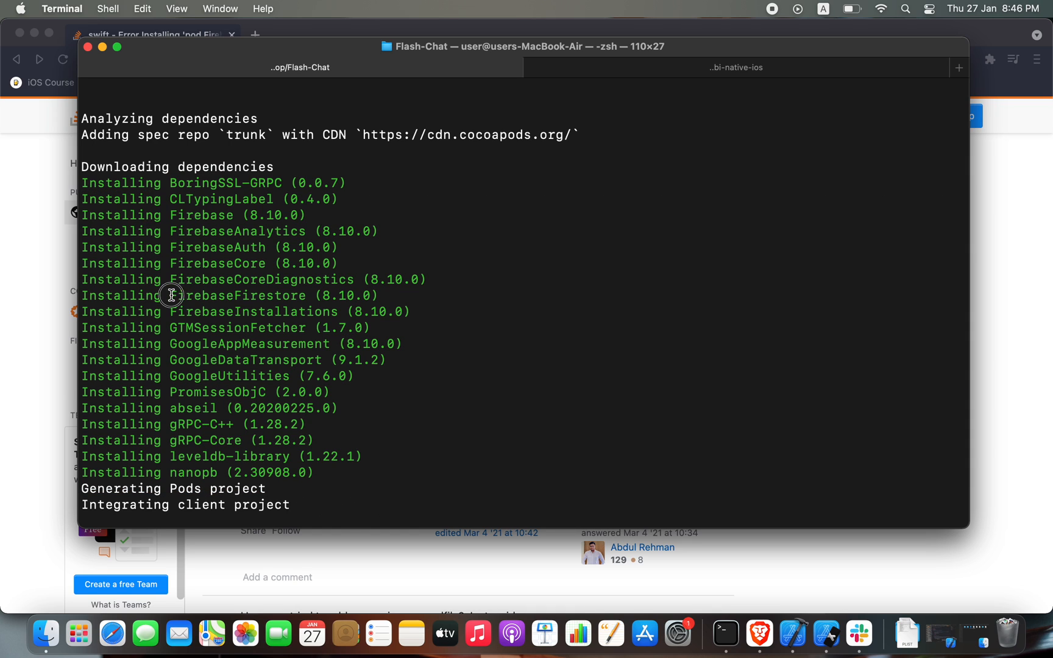
{"action": "double_click", "coordinate": [238, 295]}
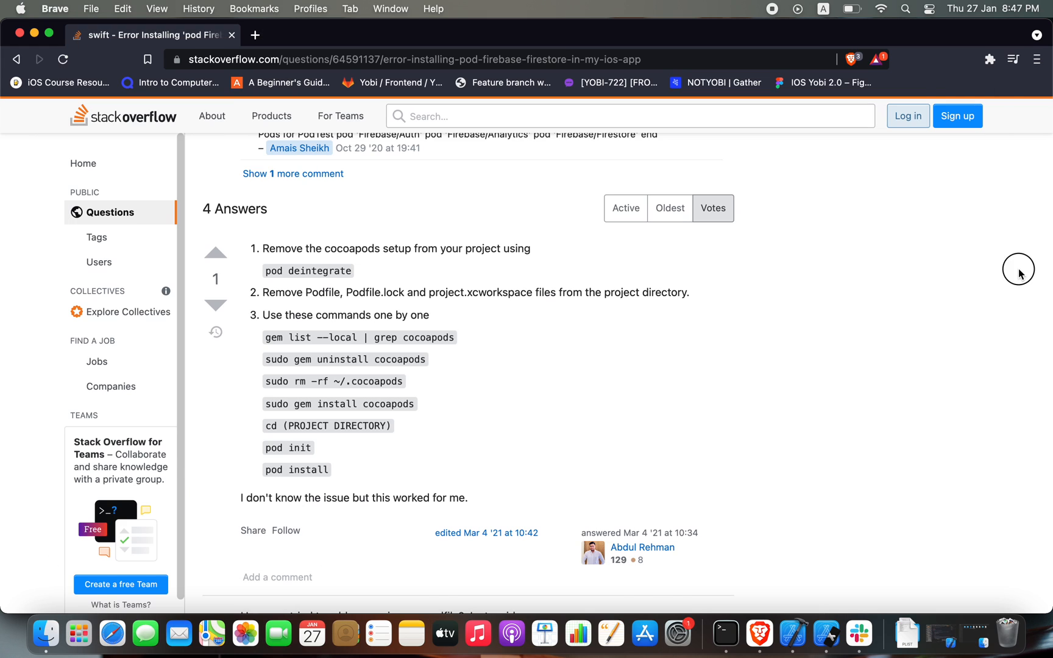
{"action": "mouse_move", "coordinate": [288, 273]}
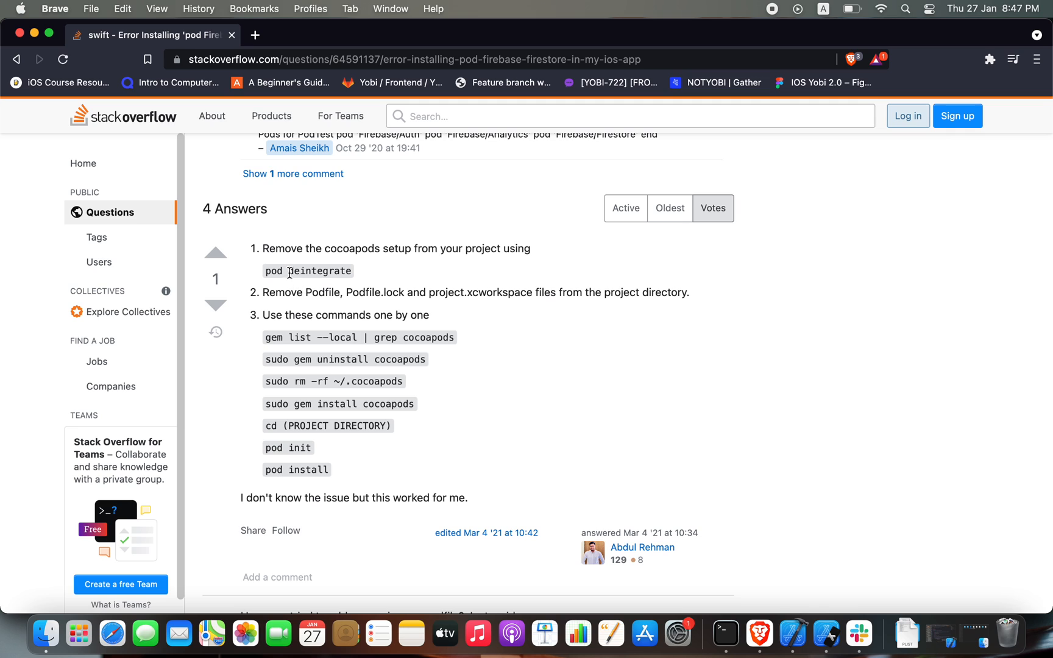
{"action": "left_click", "coordinate": [725, 632]}
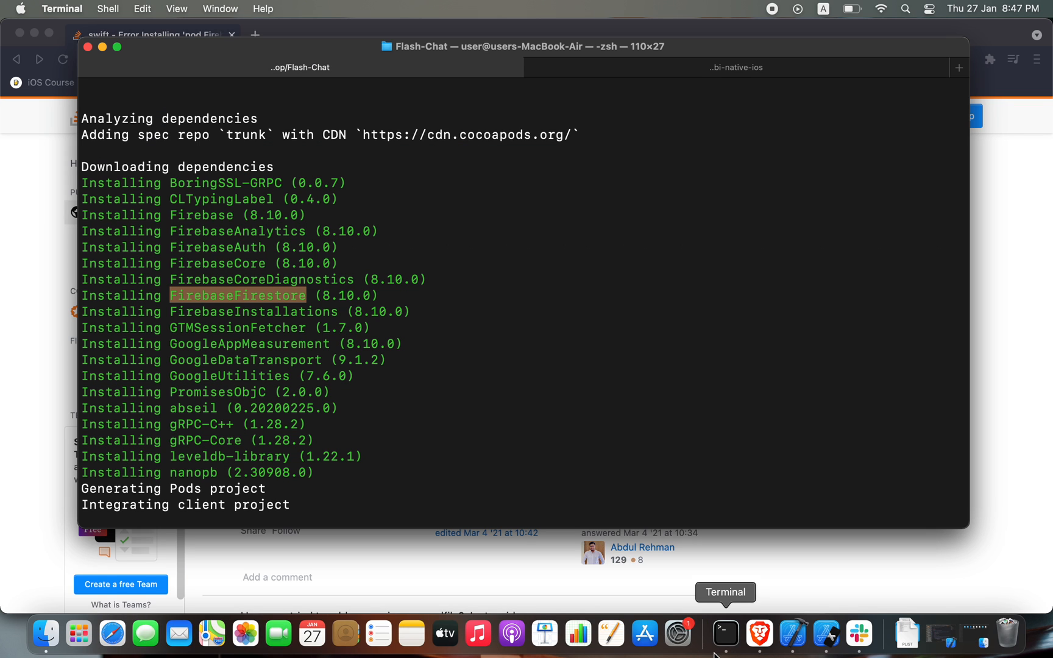